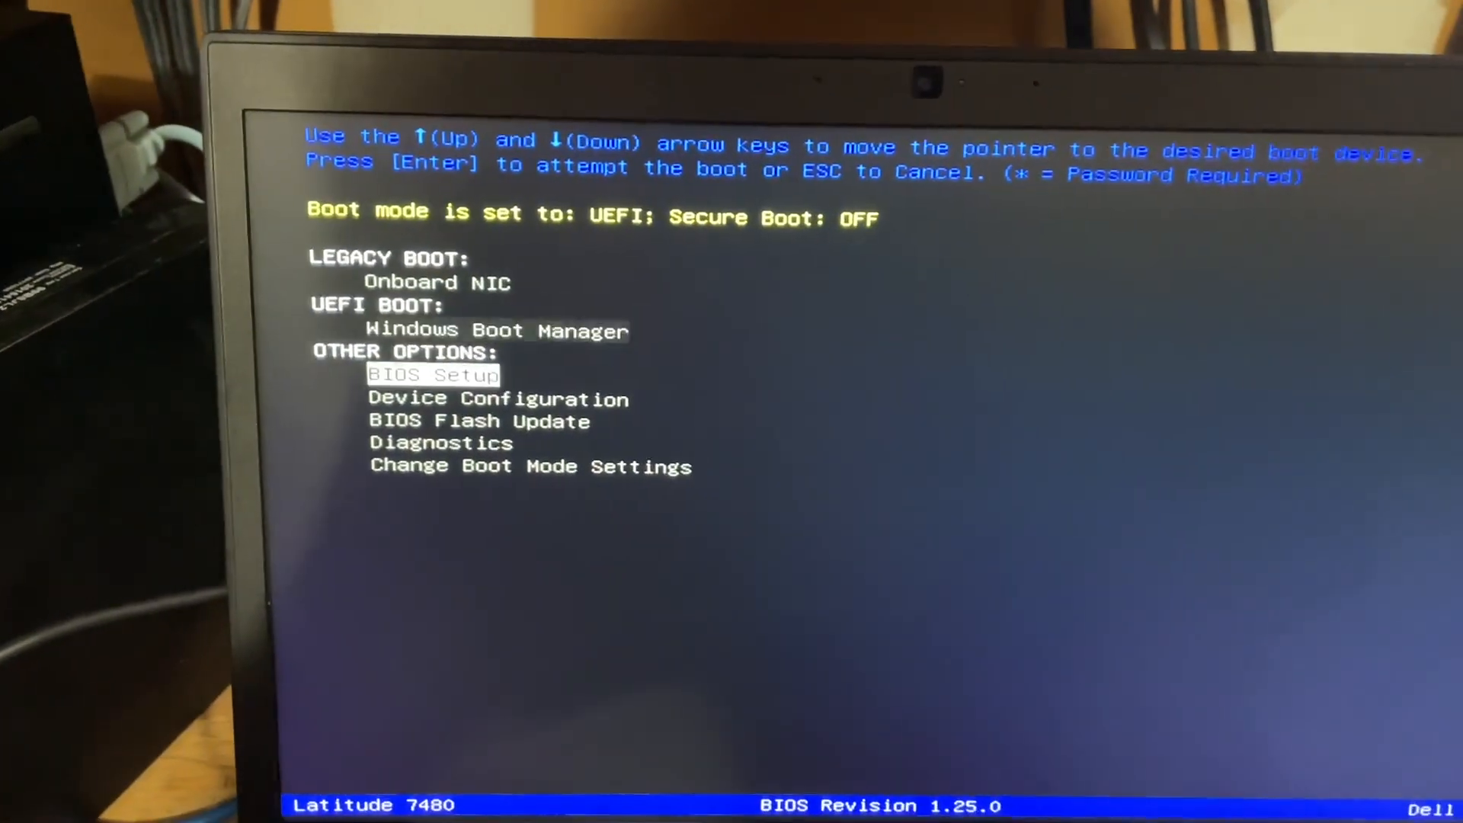
# Select Diagnostics from the boot menu's Other Options to launch the built-in hardware diagnostics
pyautogui.press('Down')
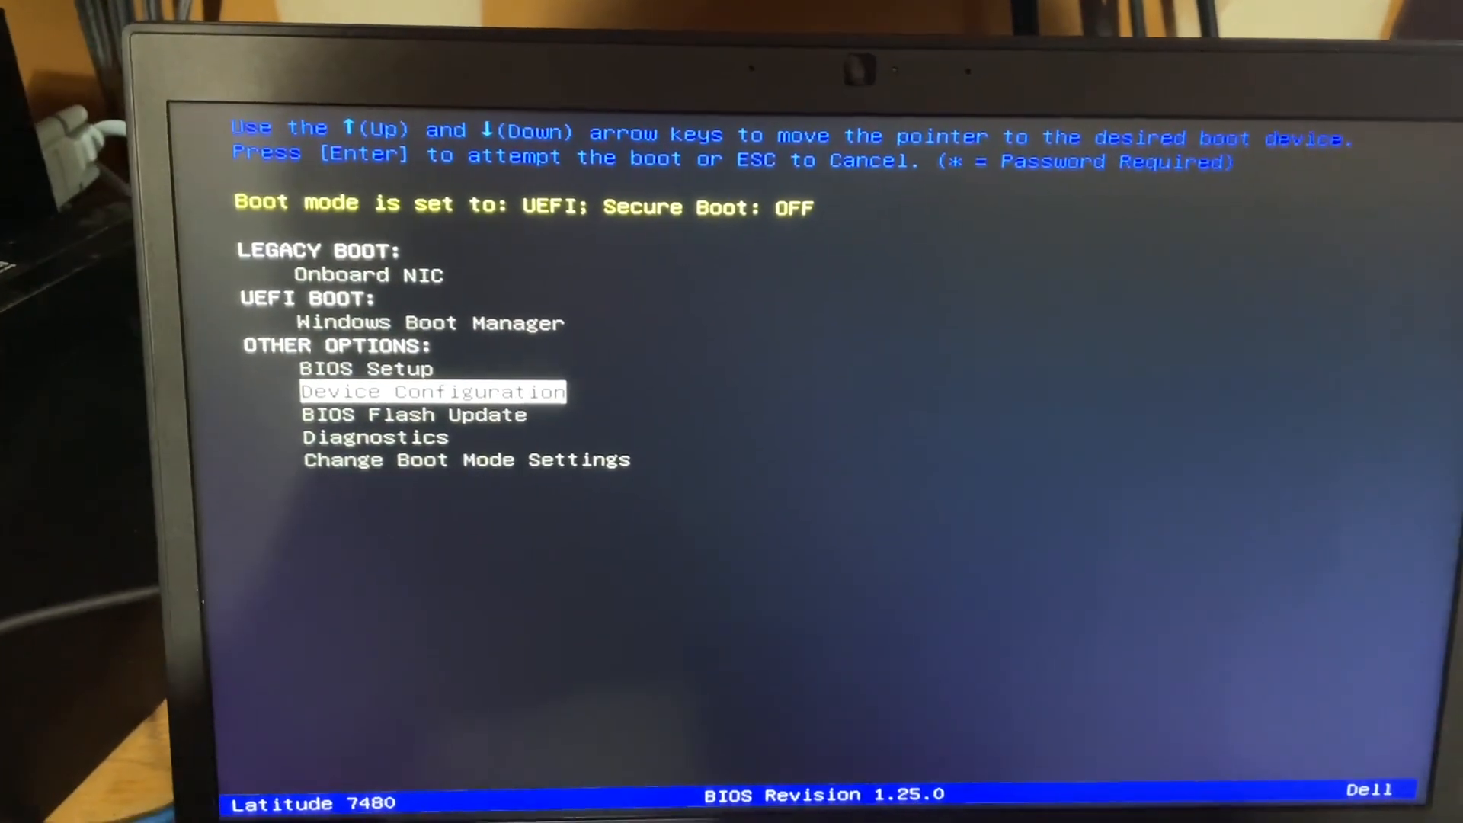
pyautogui.press('Down')
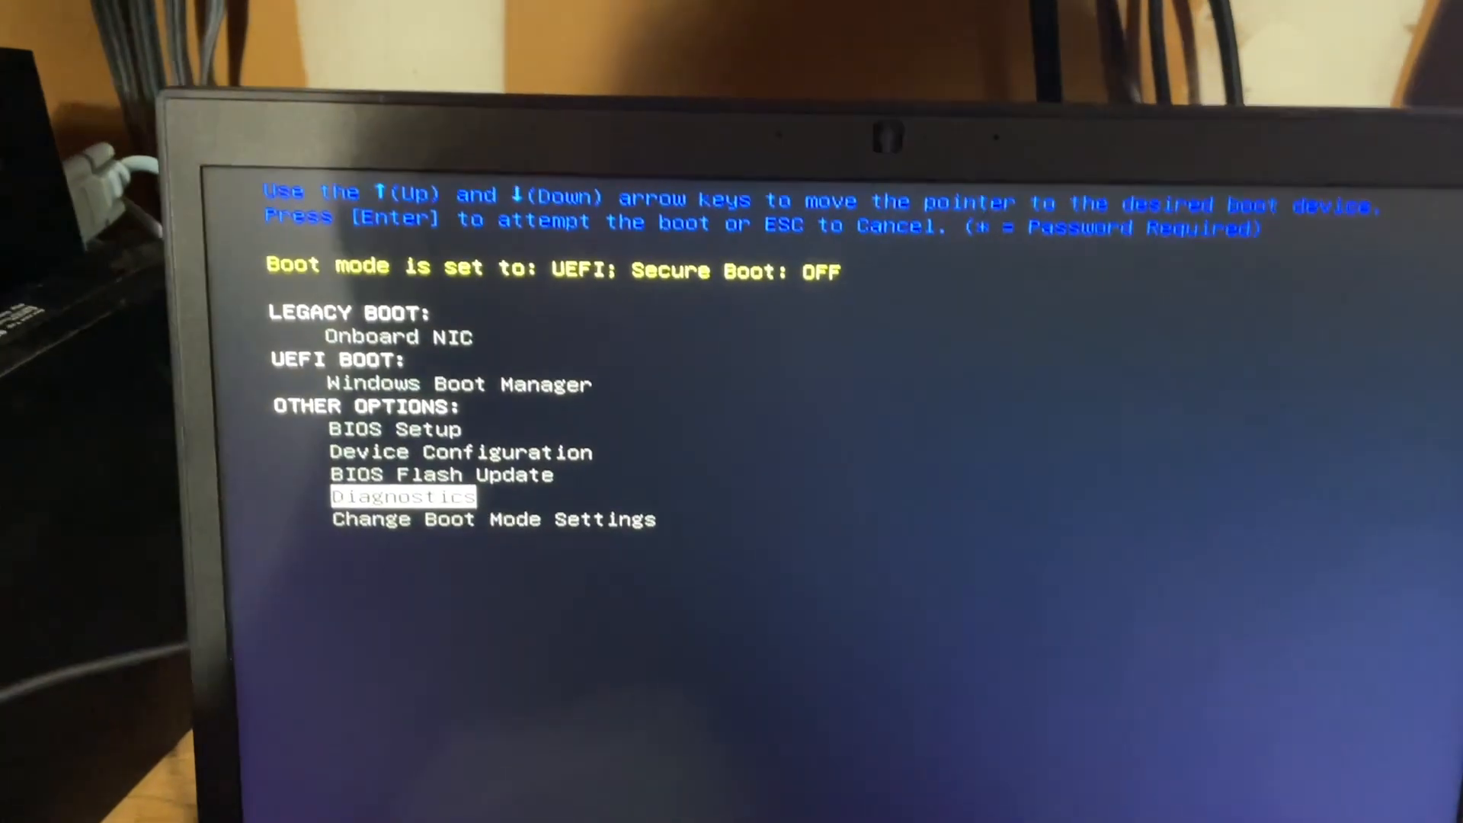
pyautogui.press('Return')
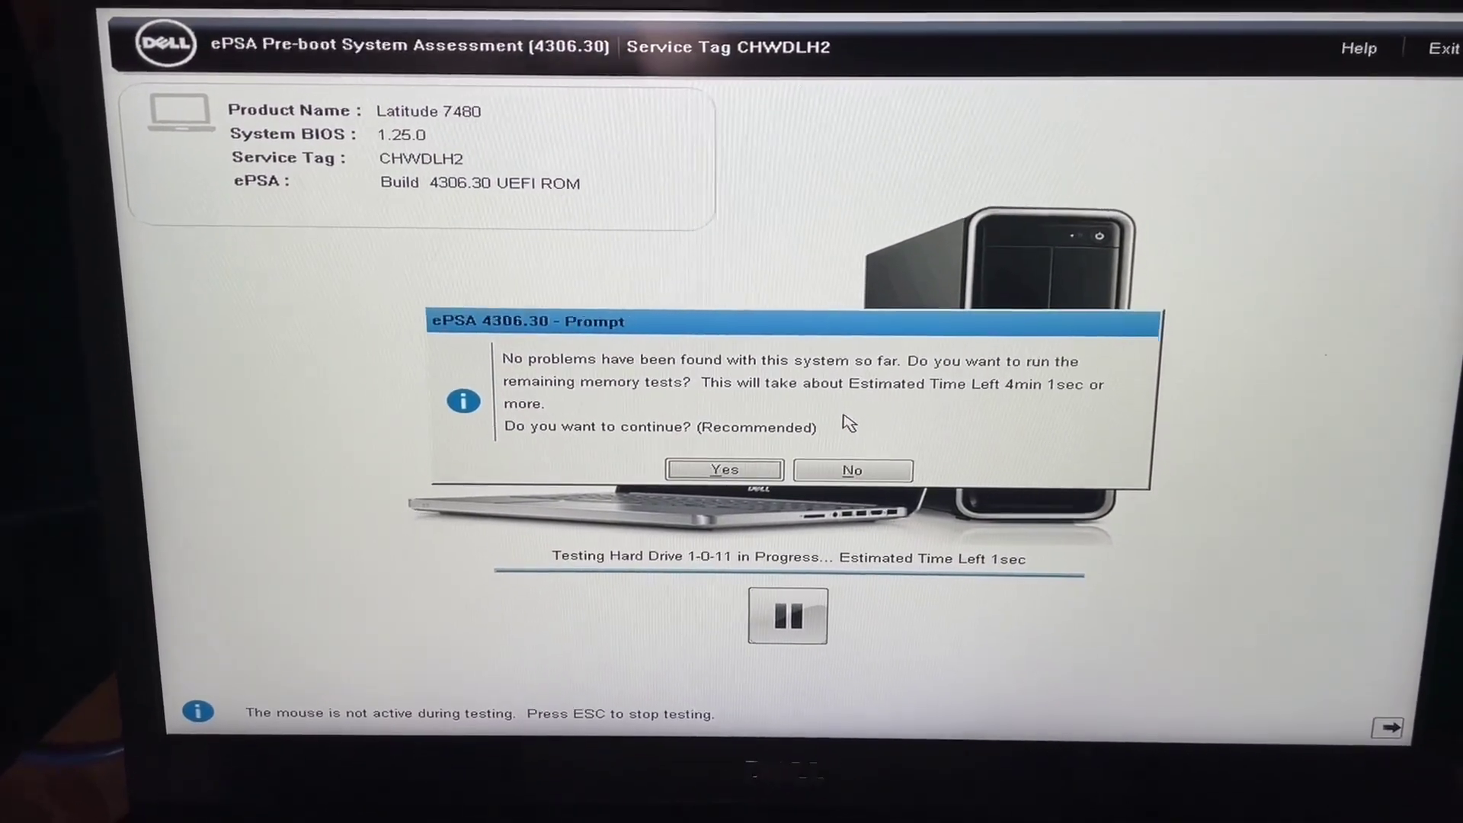
pyautogui.moveTo(853, 470)
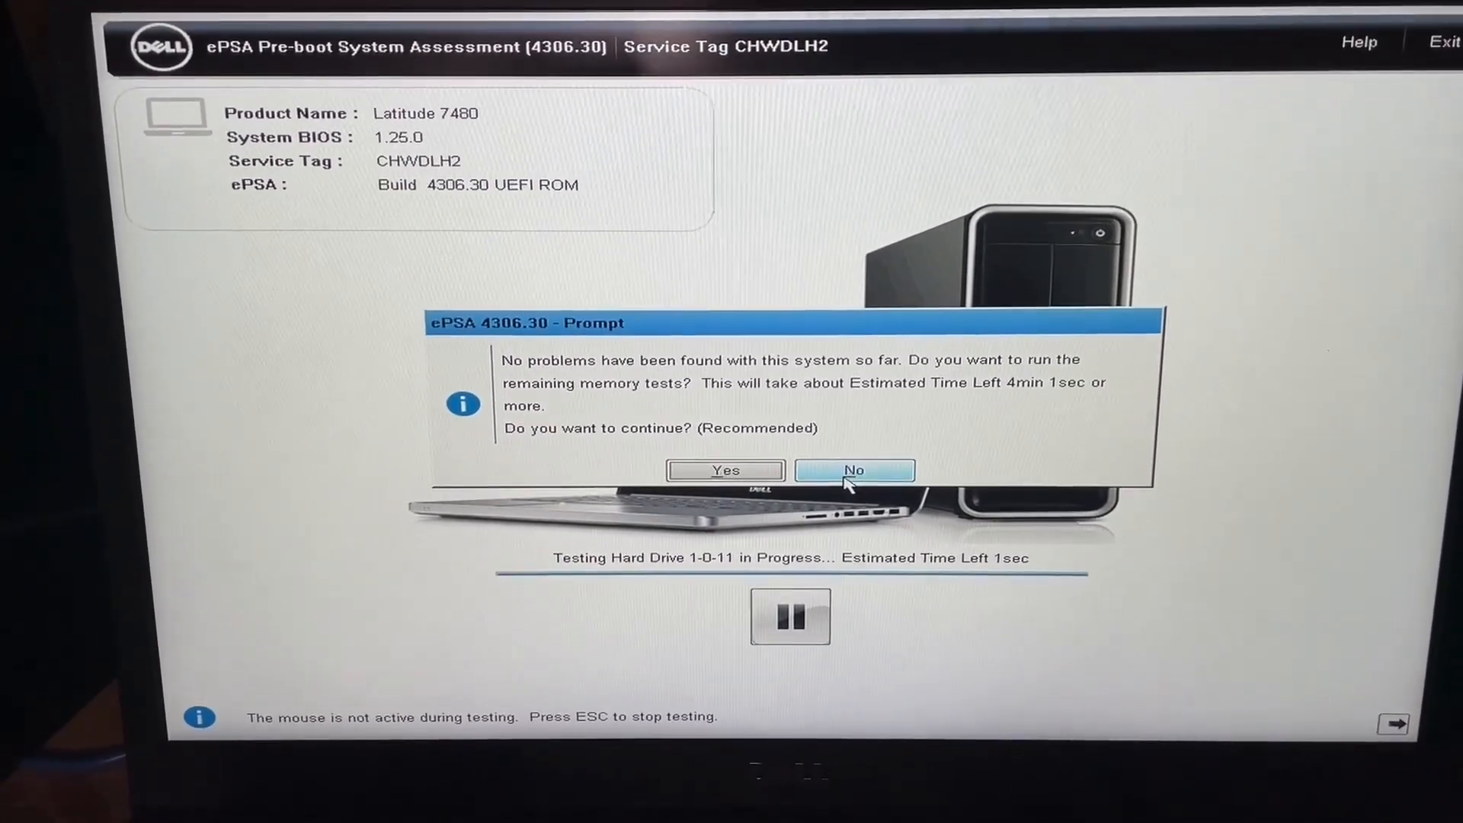
# Answer No to the remaining memory tests so ePSA reports all tests passed
pyautogui.click(853, 469)
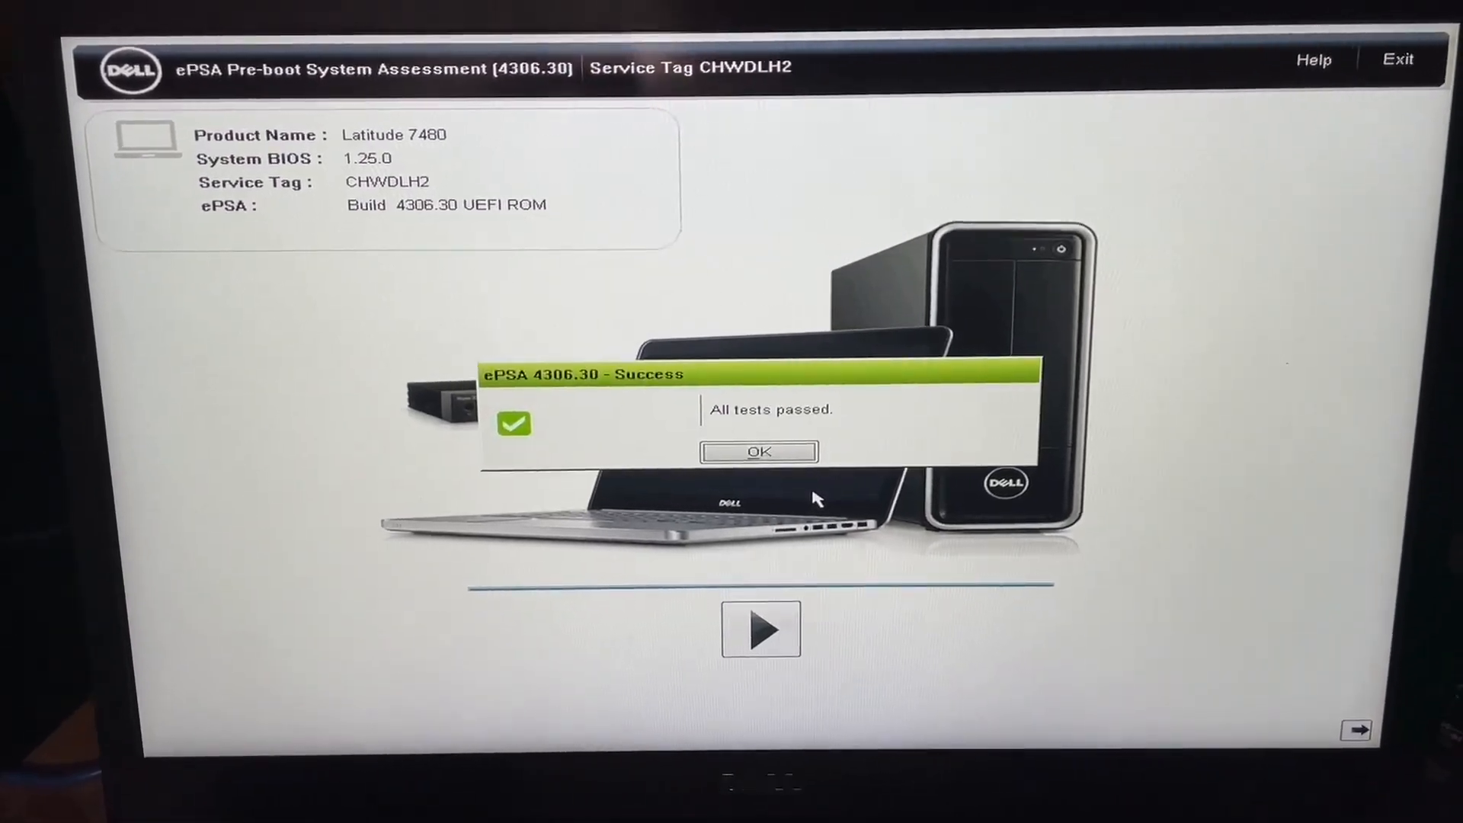